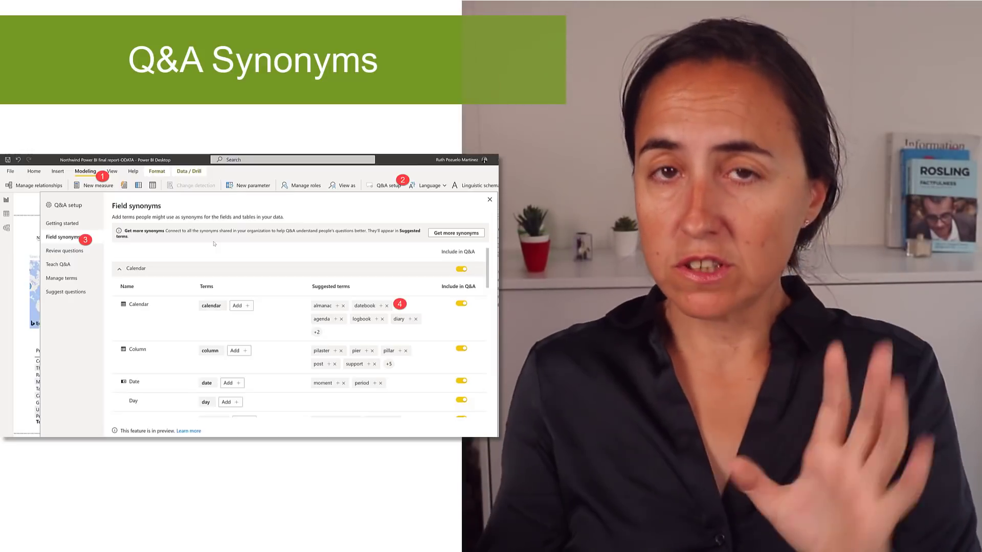
Show the Field synonyms list with terms and suggested terms for the Calendar fields.
click(456, 232)
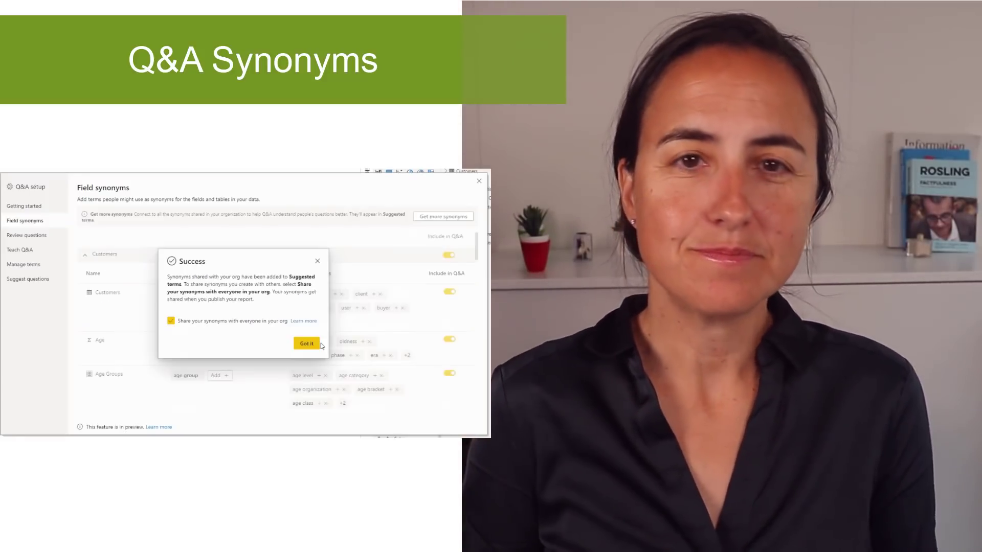
Acknowledge the shared-synonyms success notice, keeping org-wide synonym sharing enabled.
click(306, 344)
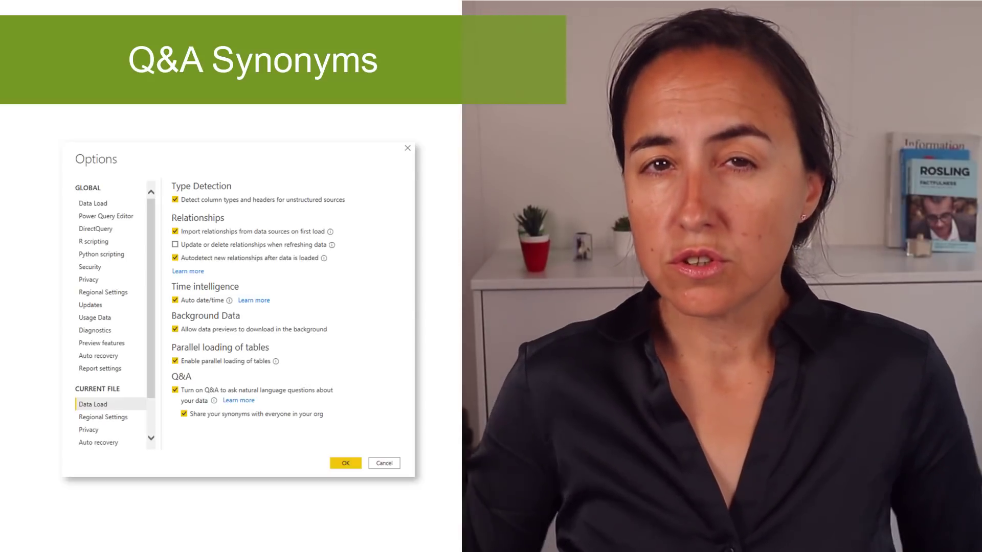